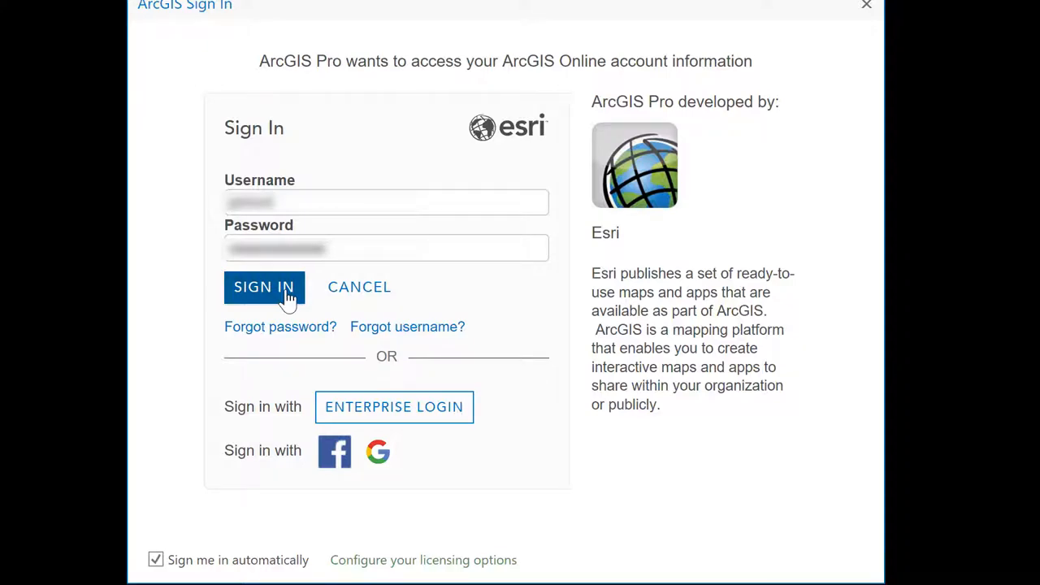
Sign in to the ArcGIS Online account to reach the start page.
left_click(263, 286)
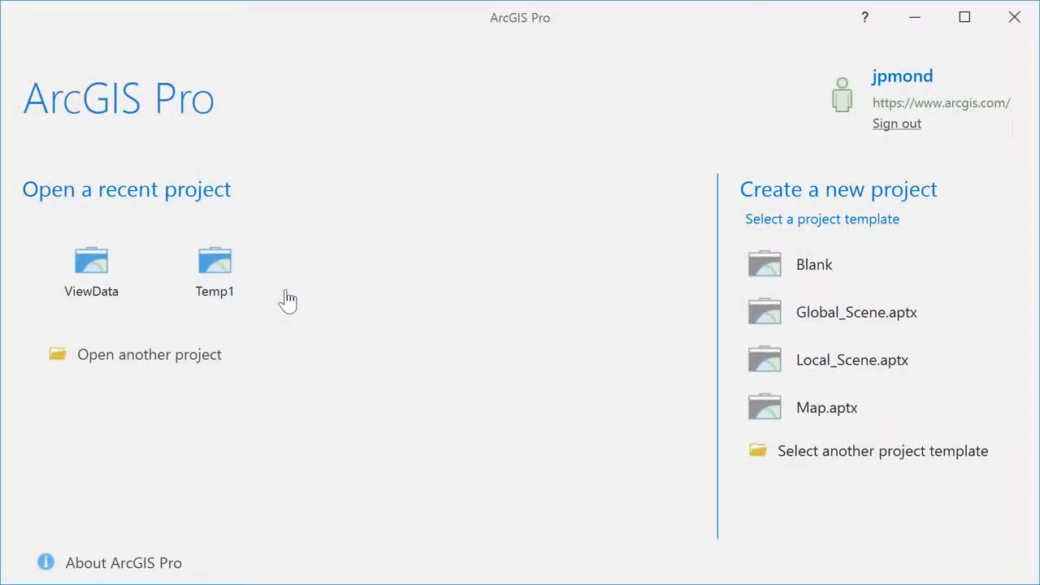
mouse_move(406, 339)
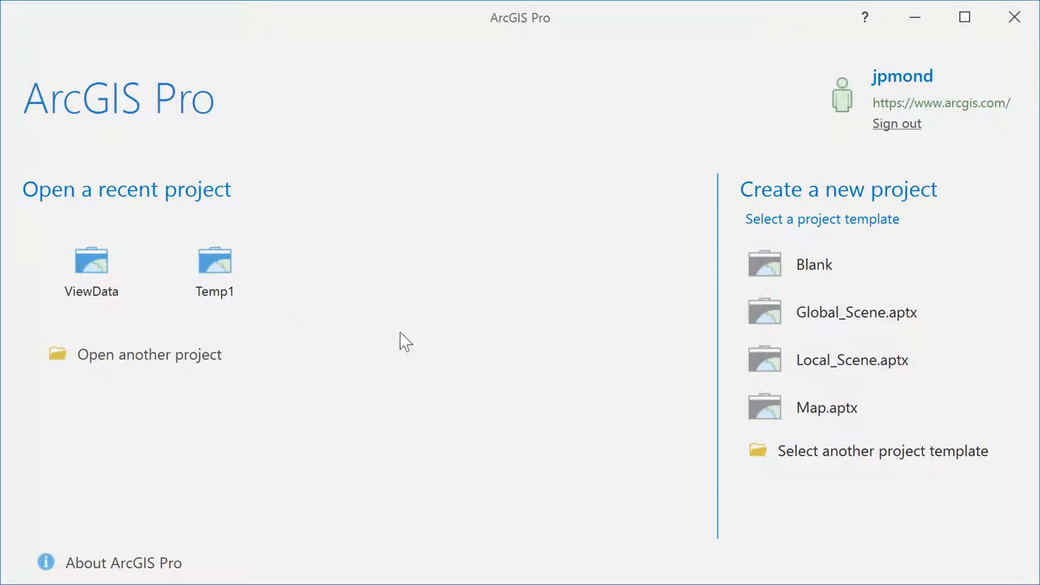
mouse_move(686, 260)
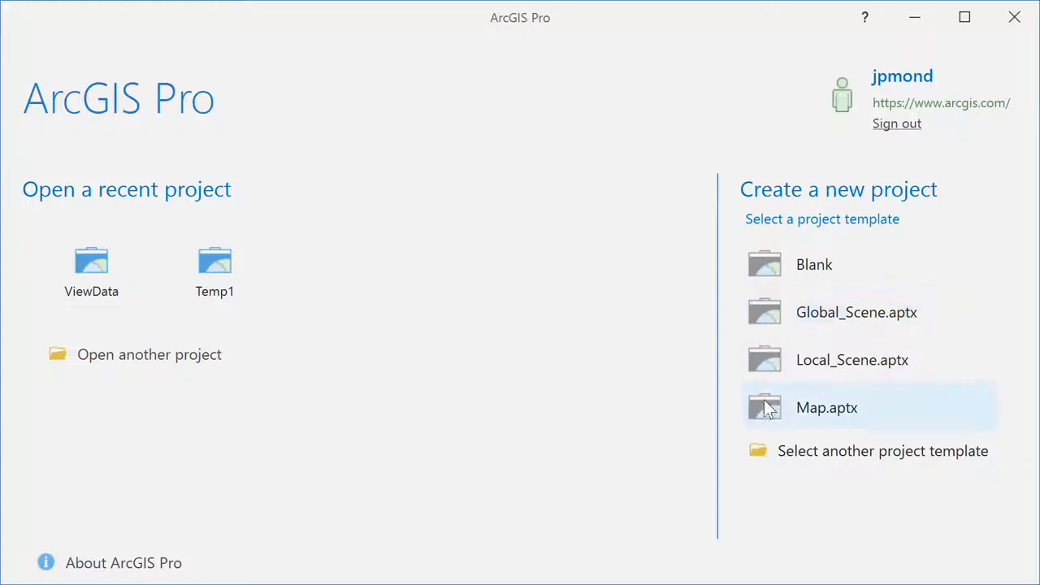
Create a Map-template project DemoProject stored in the GettingStarted_ArcGISPro folder.
left_click(826, 407)
type("D")
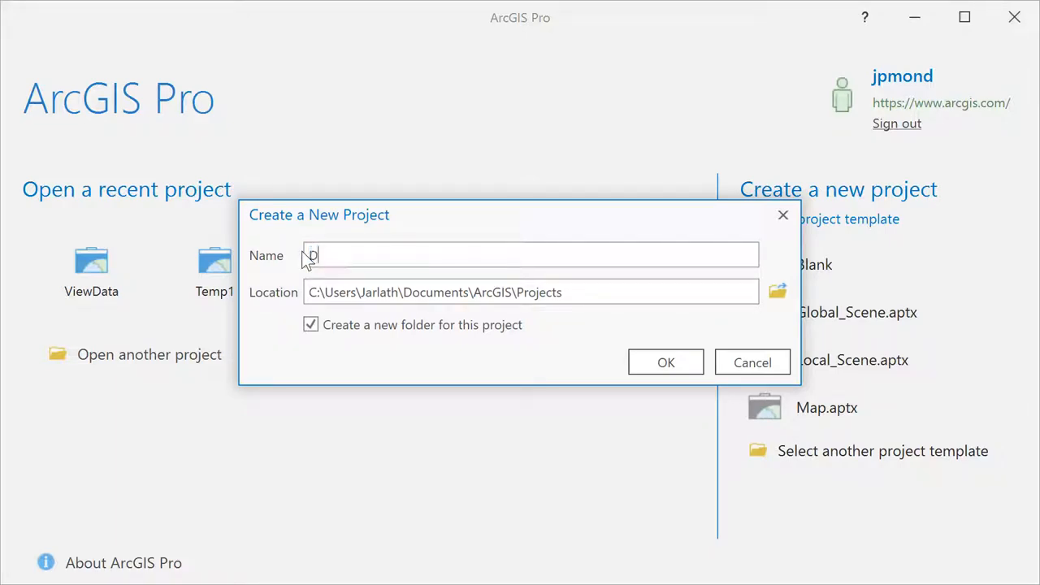
type("emoProject")
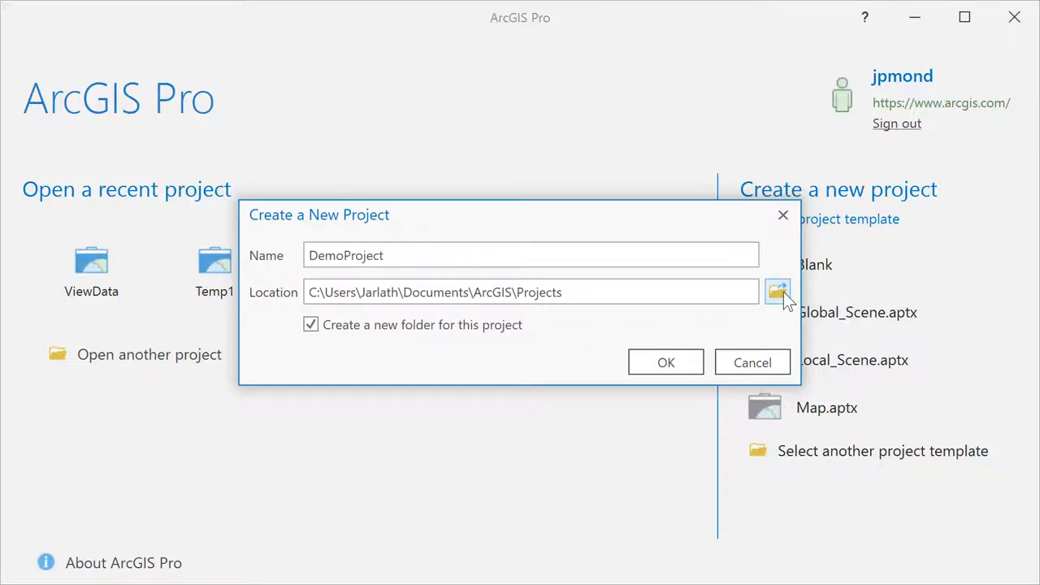
left_click(777, 293)
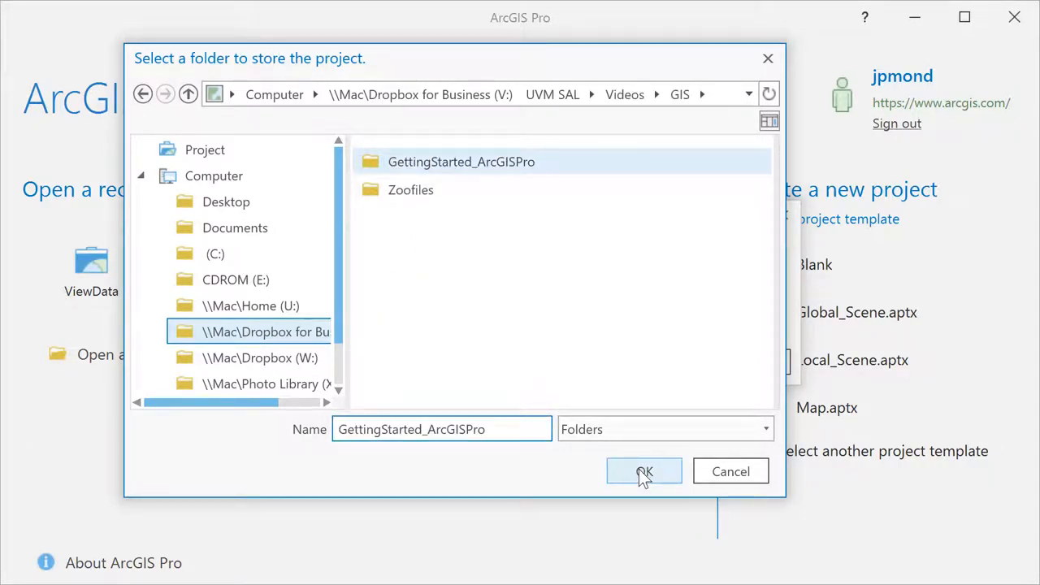
left_click(643, 472)
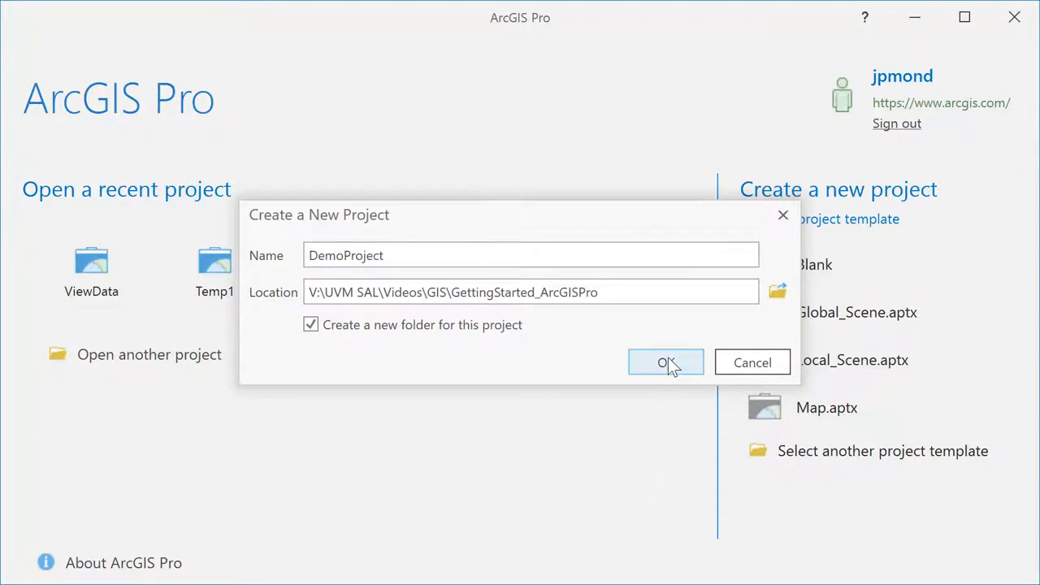
left_click(666, 362)
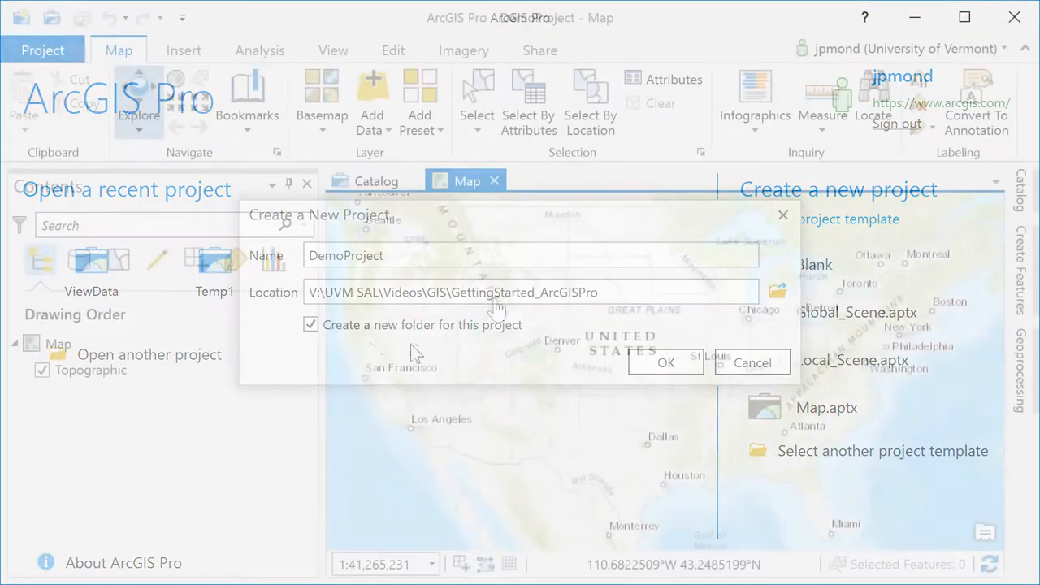
Switch the map's basemap from Topographic to Imagery with boundaries and places.
left_click(666, 363)
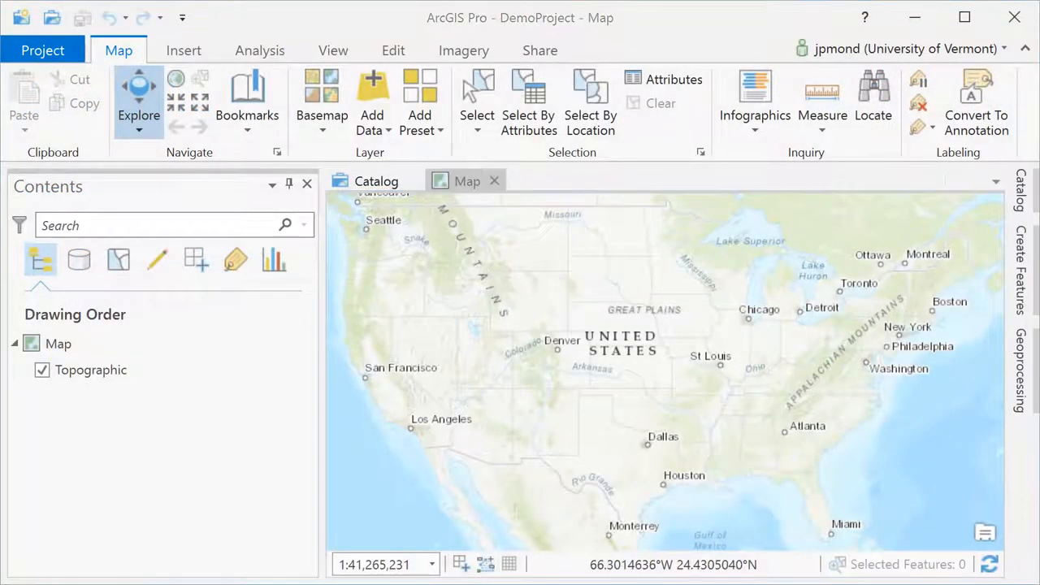
left_click(322, 97)
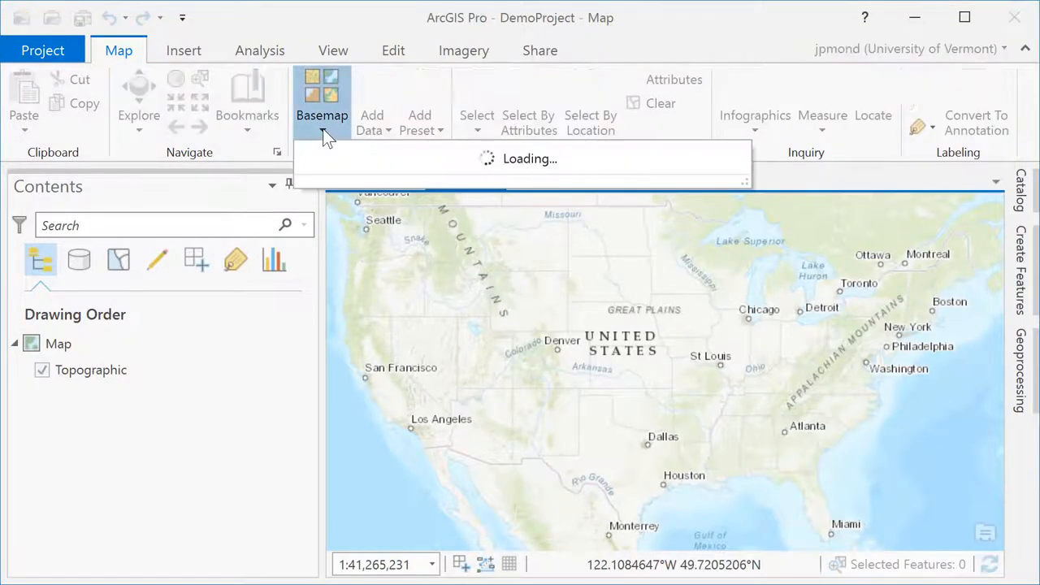
left_click(321, 97)
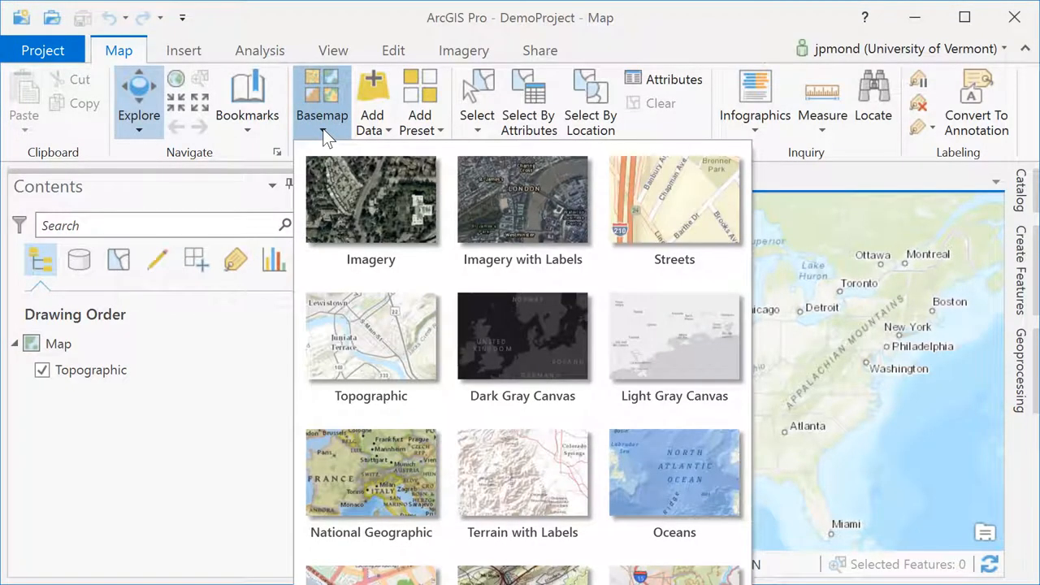
mouse_move(468, 218)
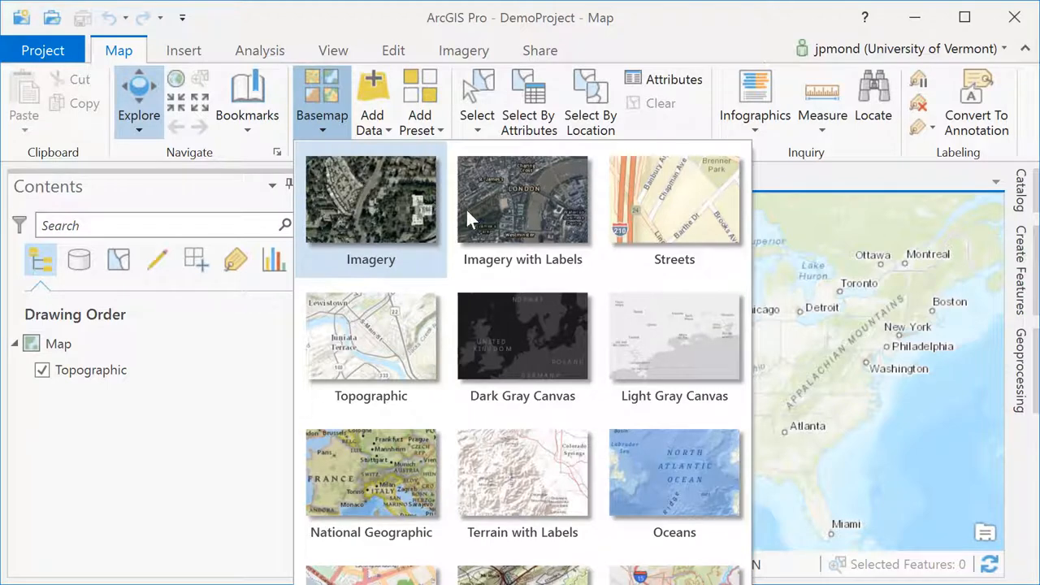
left_click(371, 201)
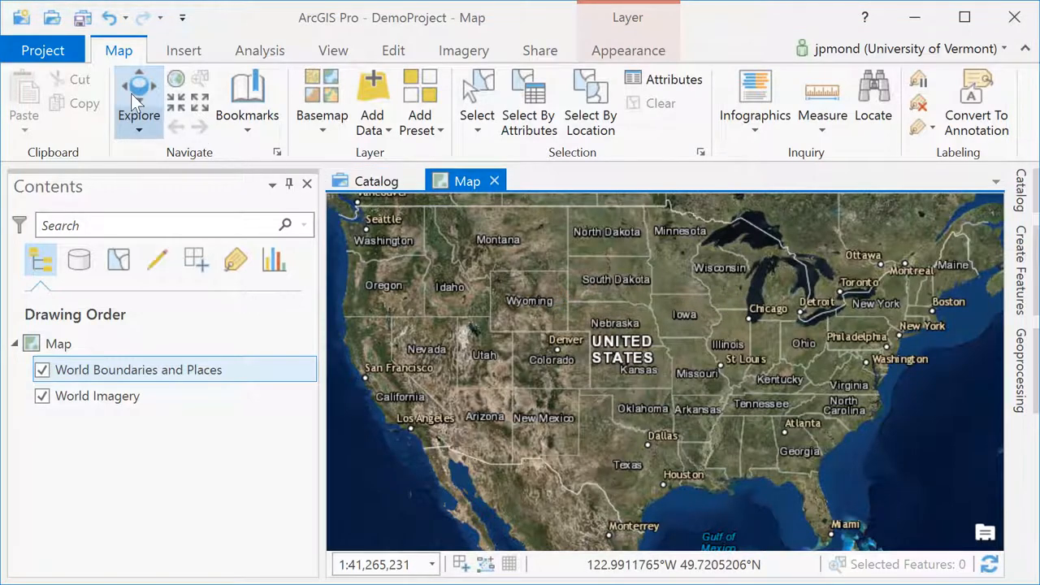
mouse_move(140, 97)
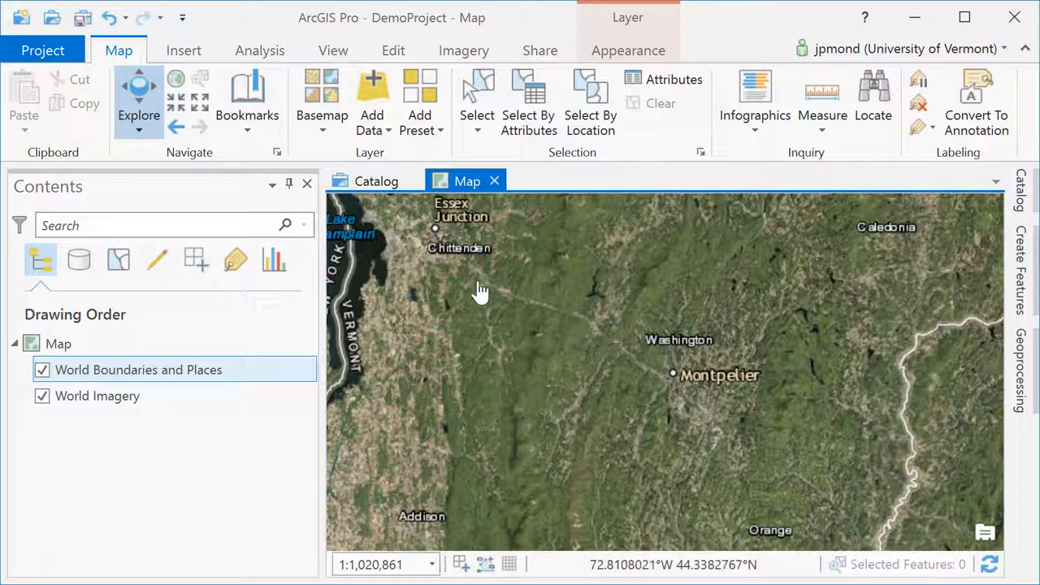
Zoom to central Vermont around Montpelier and show the Catalog pane.
left_click(371, 101)
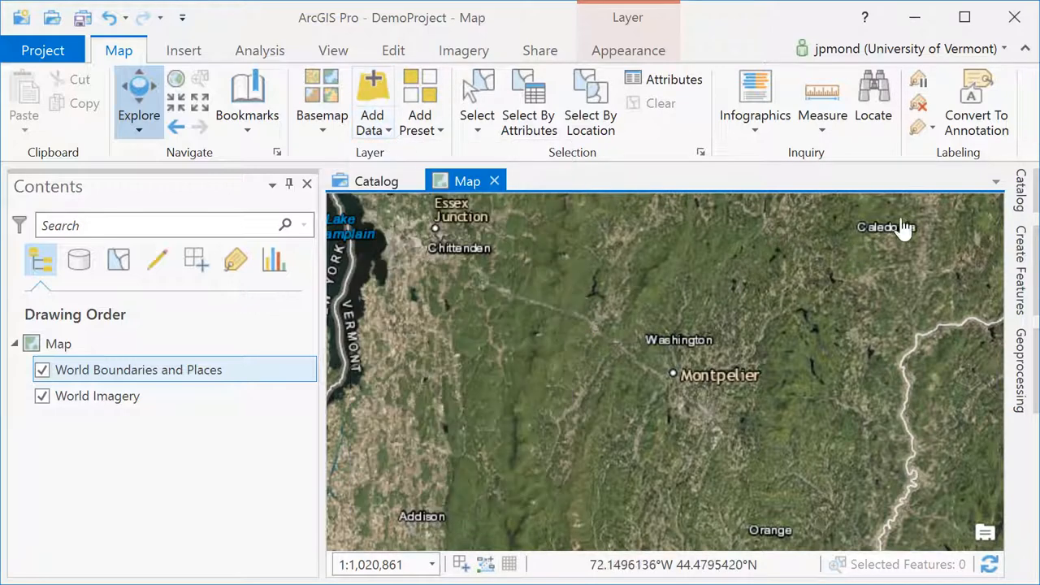
left_click(1022, 195)
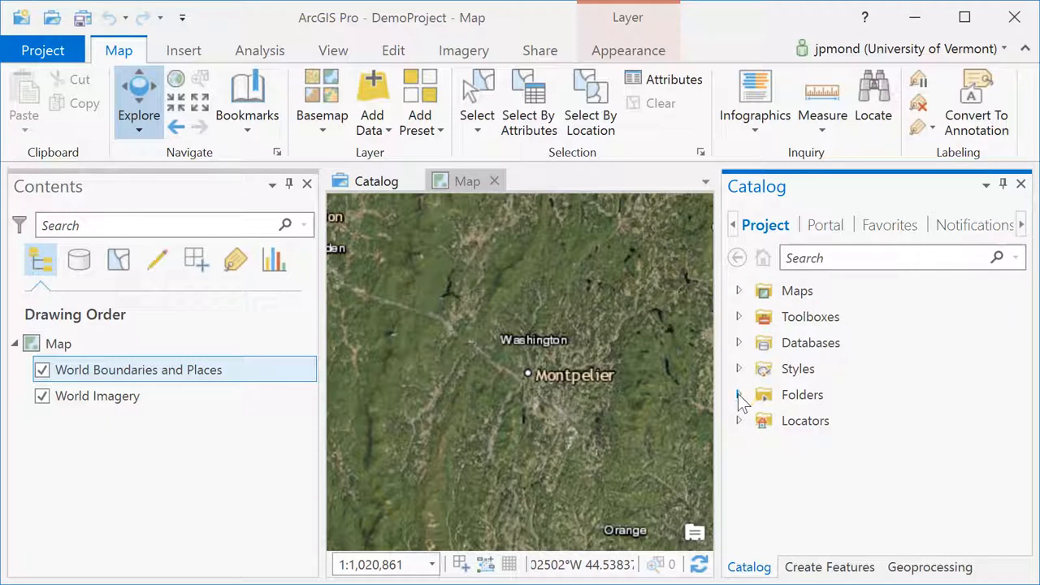
Expand the project's Folders and begin a new folder connection on the homes drive.
left_click(737, 395)
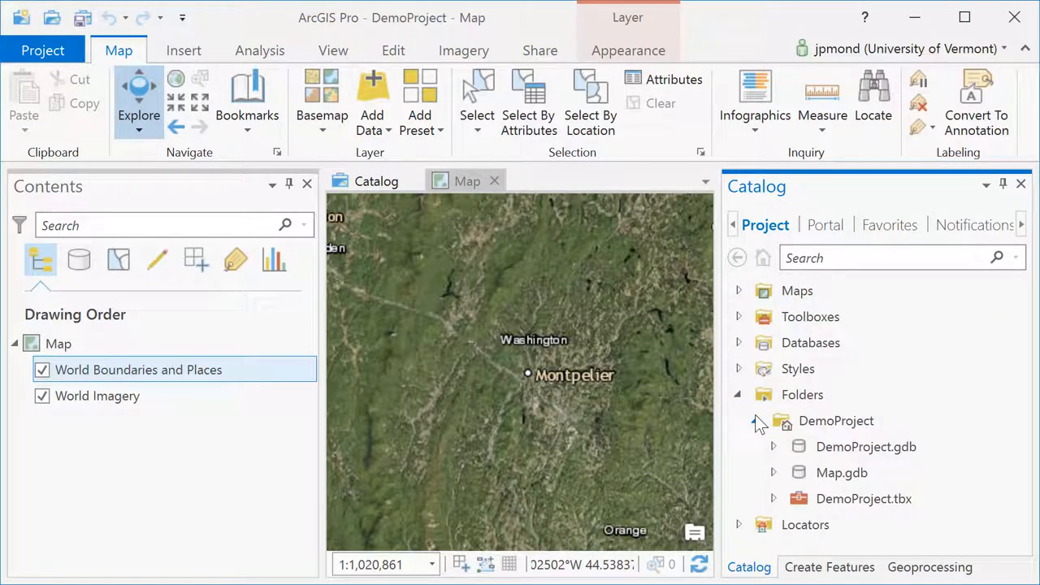
left_click(803, 395)
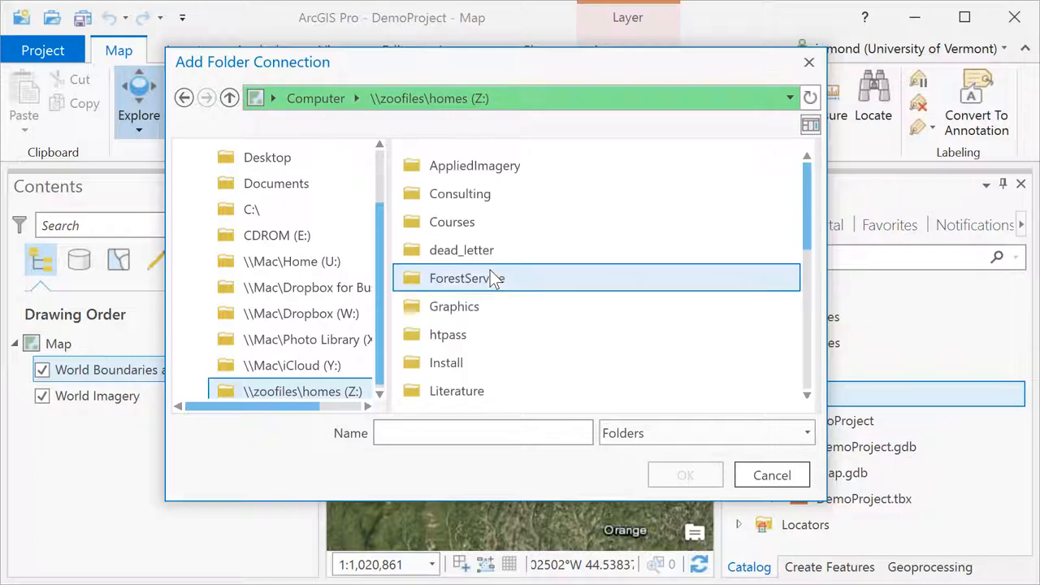
Connect the Courses > NR143 > Temp folder to the project.
double_click(452, 221)
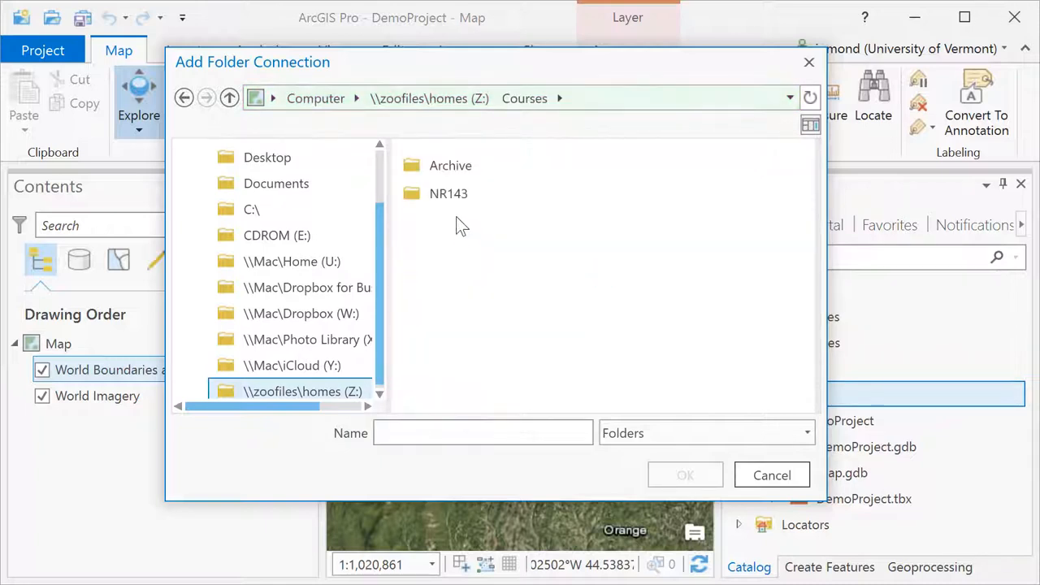
double_click(448, 193)
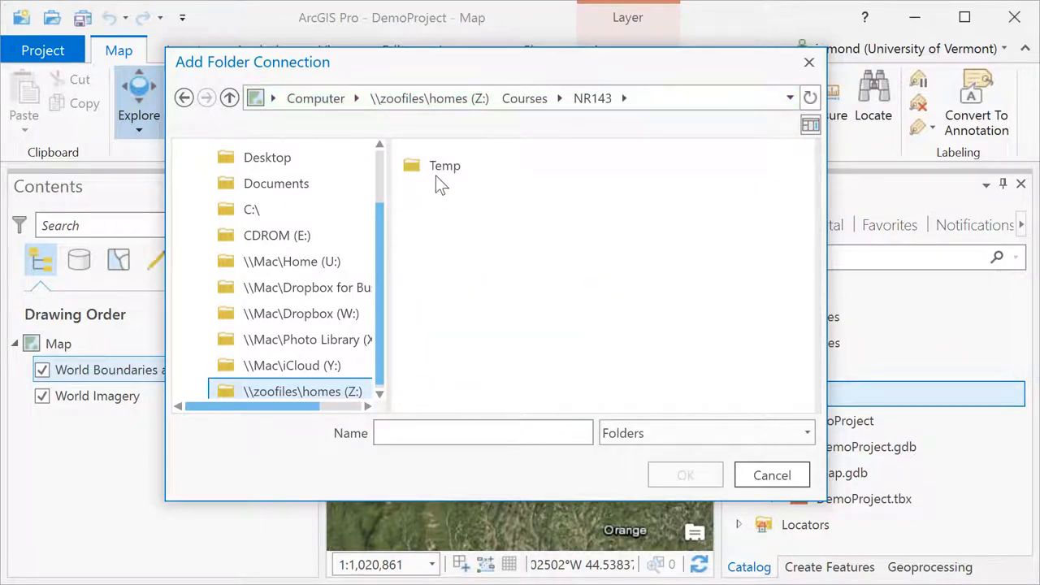
left_click(770, 474)
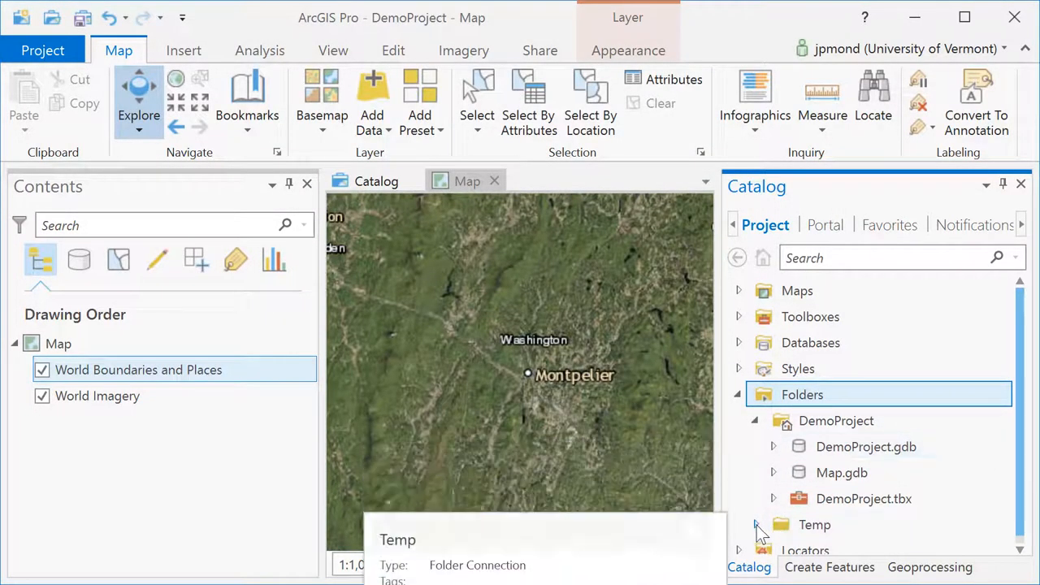
left_click(773, 524)
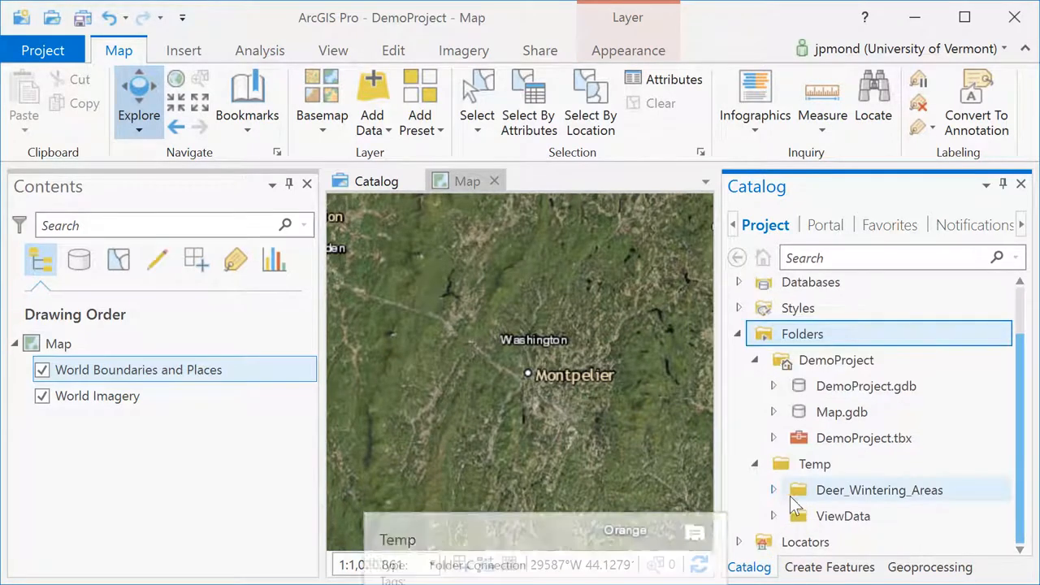
left_click(907, 517)
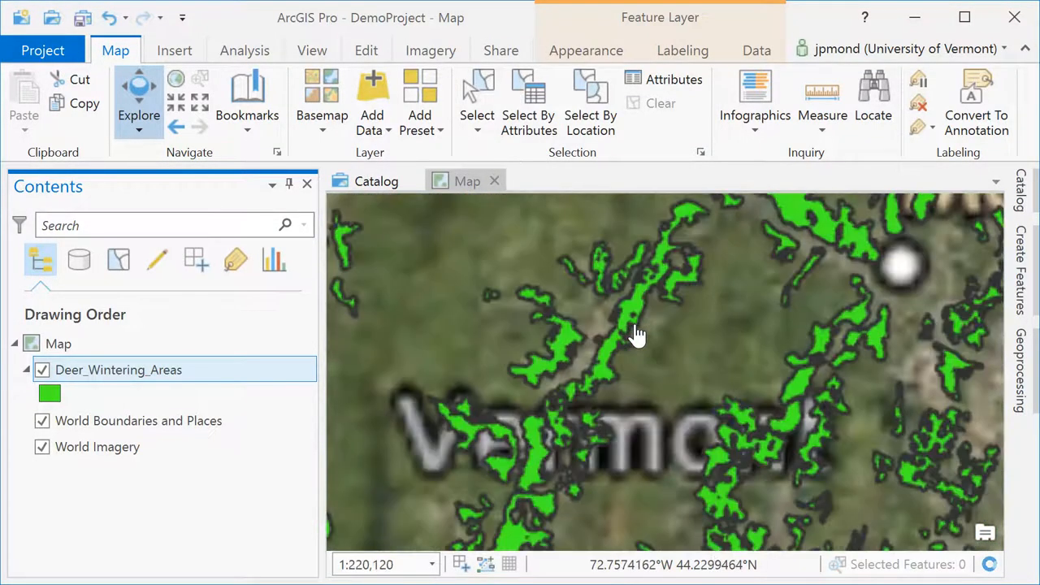
left_click_drag(637, 333, 569, 351)
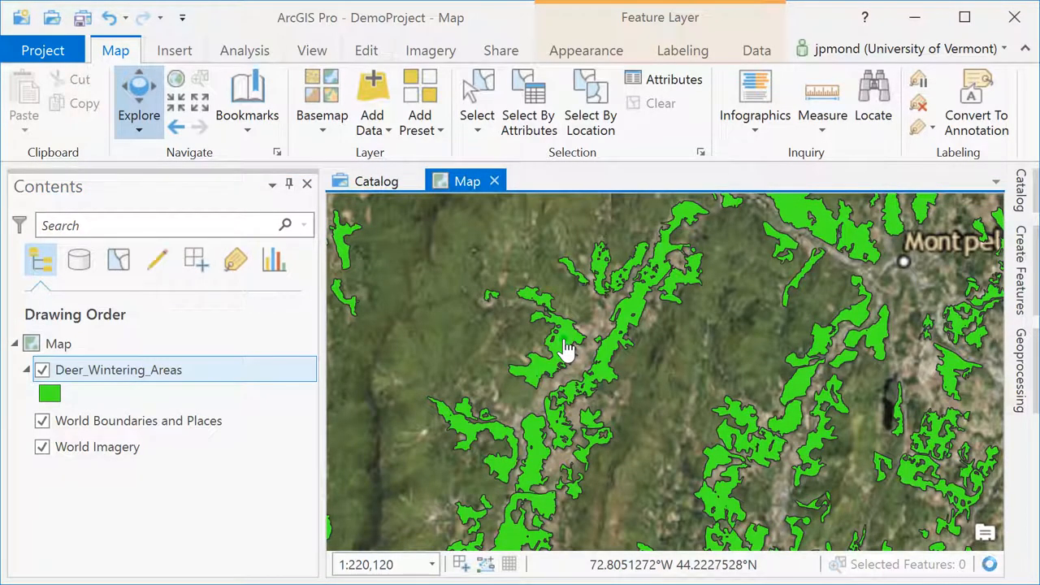
left_click(566, 350)
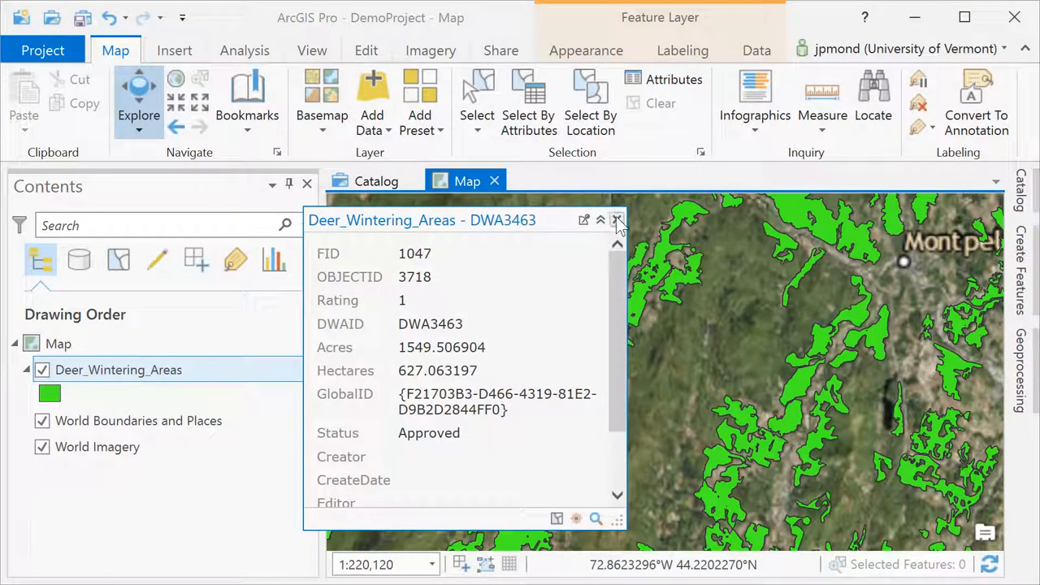
left_click(618, 221)
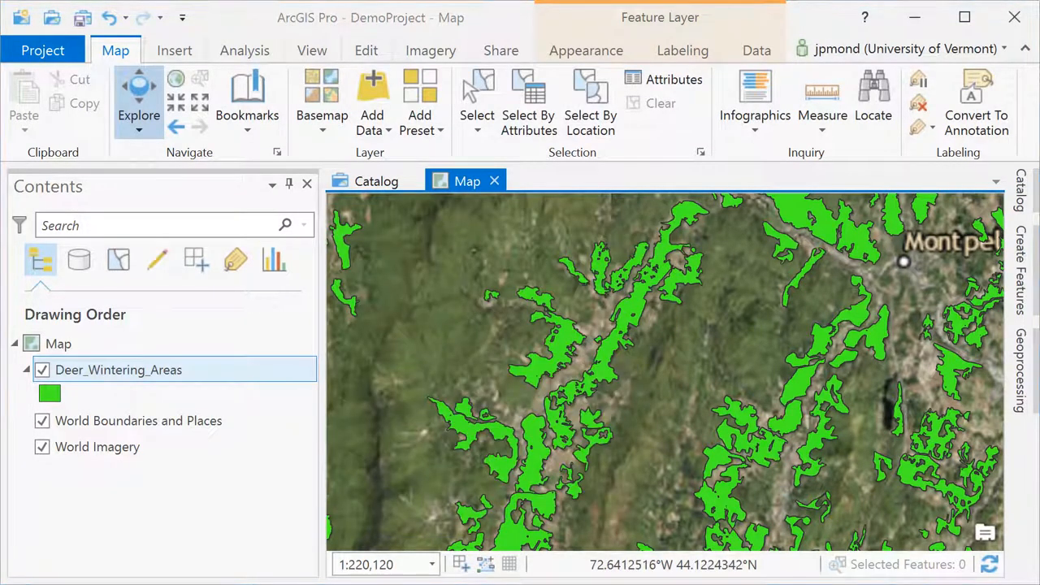
Show DemoProject's current settings in the Project Options dialog.
left_click(42, 48)
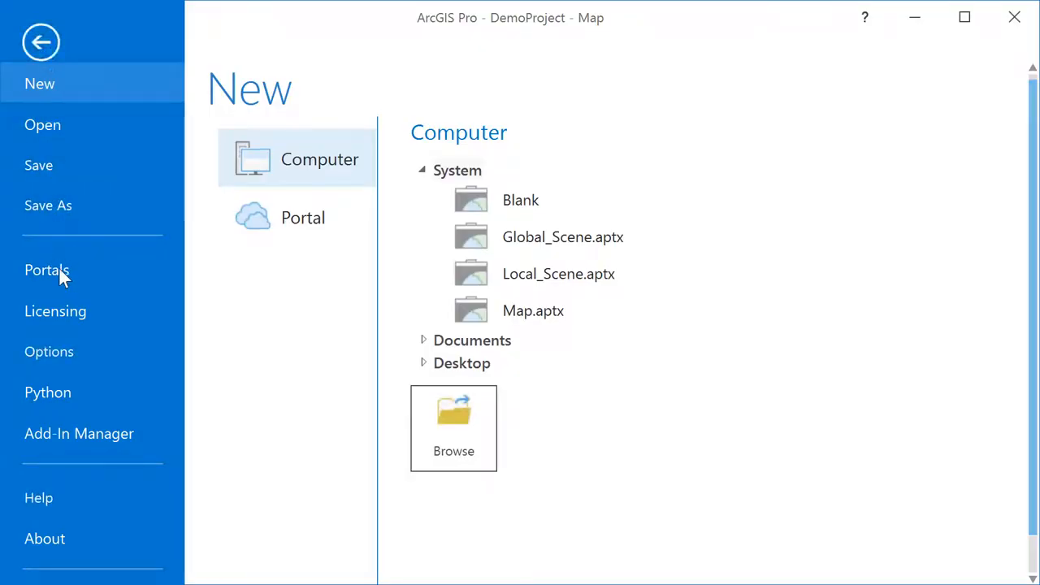
left_click(48, 351)
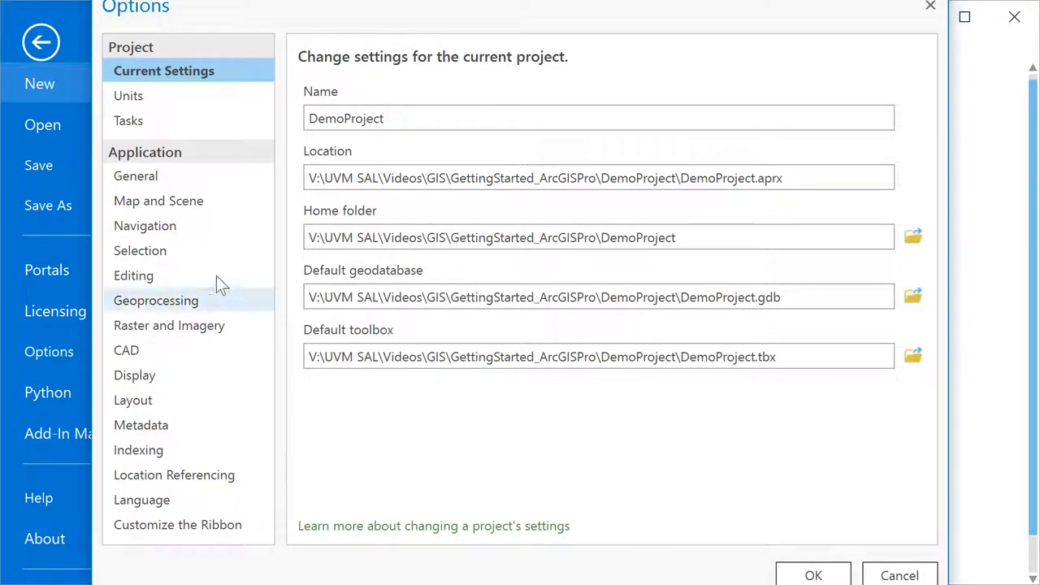
mouse_move(355, 177)
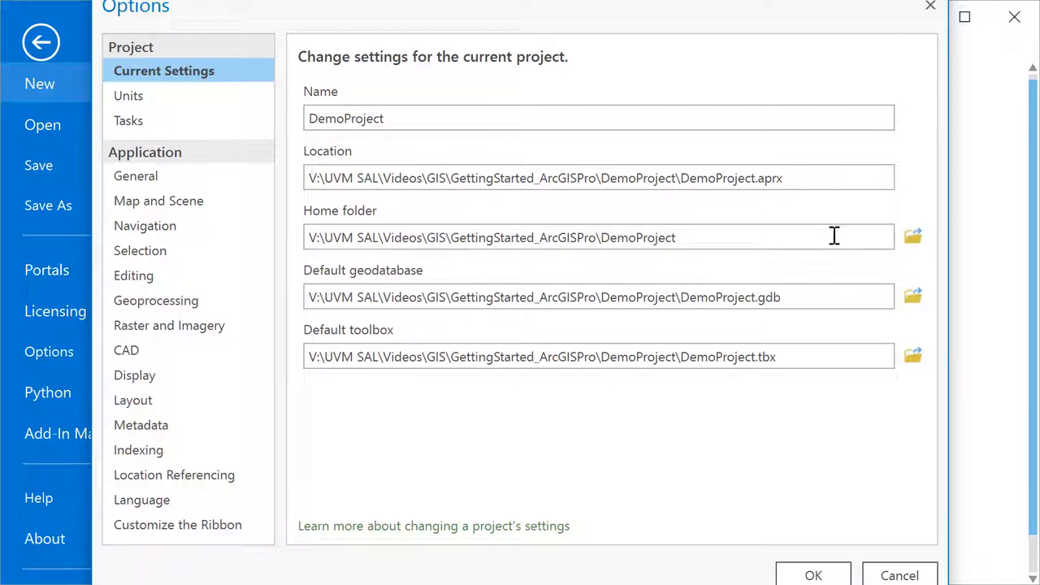
mouse_move(858, 296)
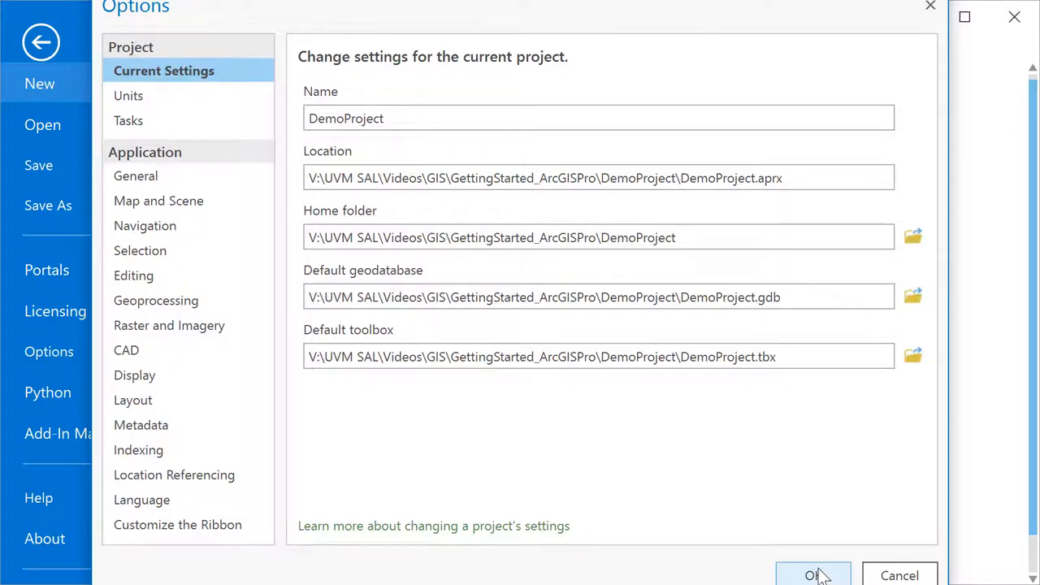
Rename the map to Deer Map and its layer to Deer Wintering Areas.
left_click(813, 576)
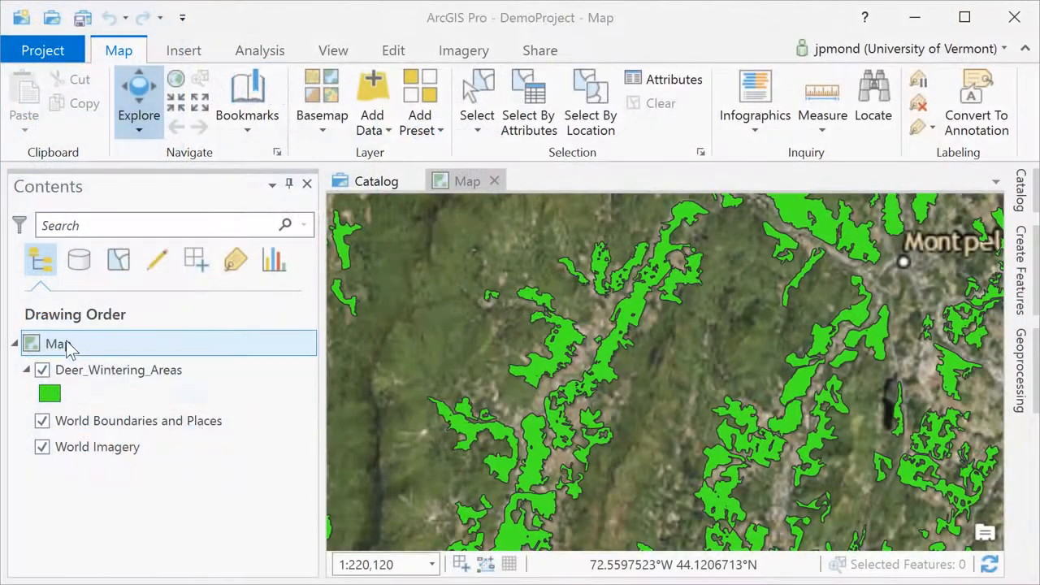
double_click(57, 343)
type("Deer ")
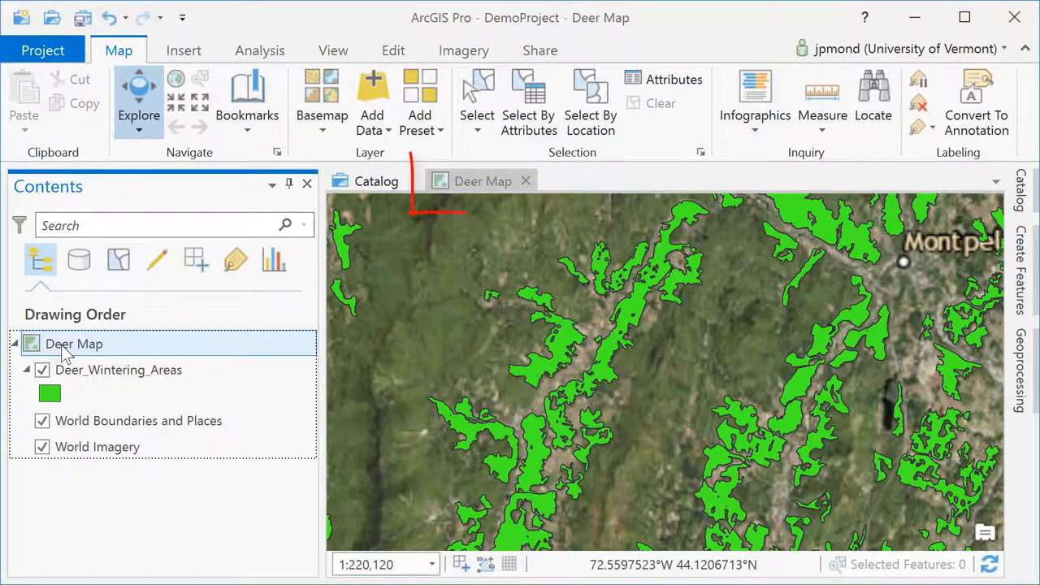
left_click(117, 370)
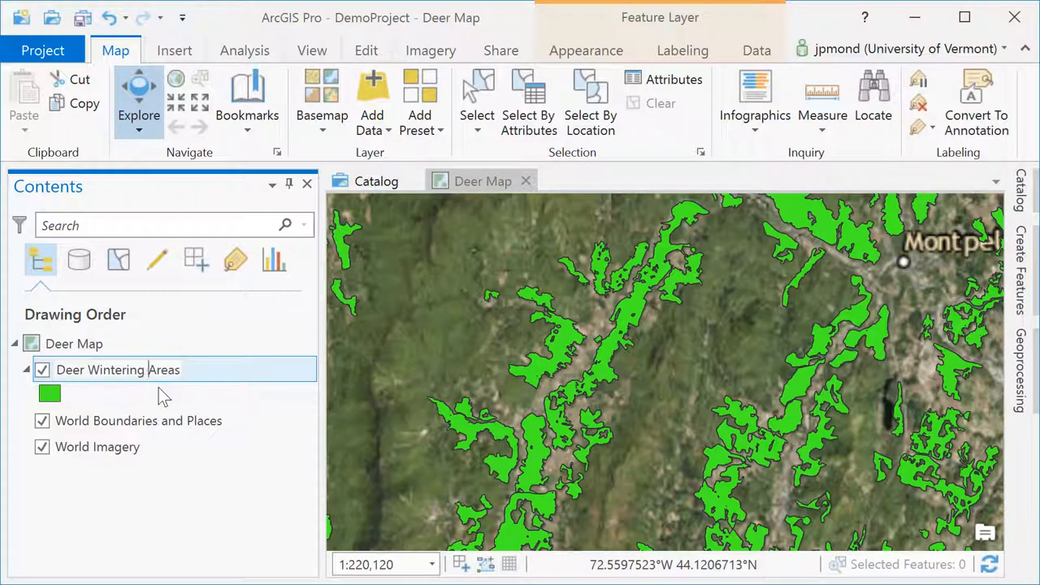
Give the deer wintering polygons a salmon fill with white outline, then adjust layer transparency.
left_click(51, 395)
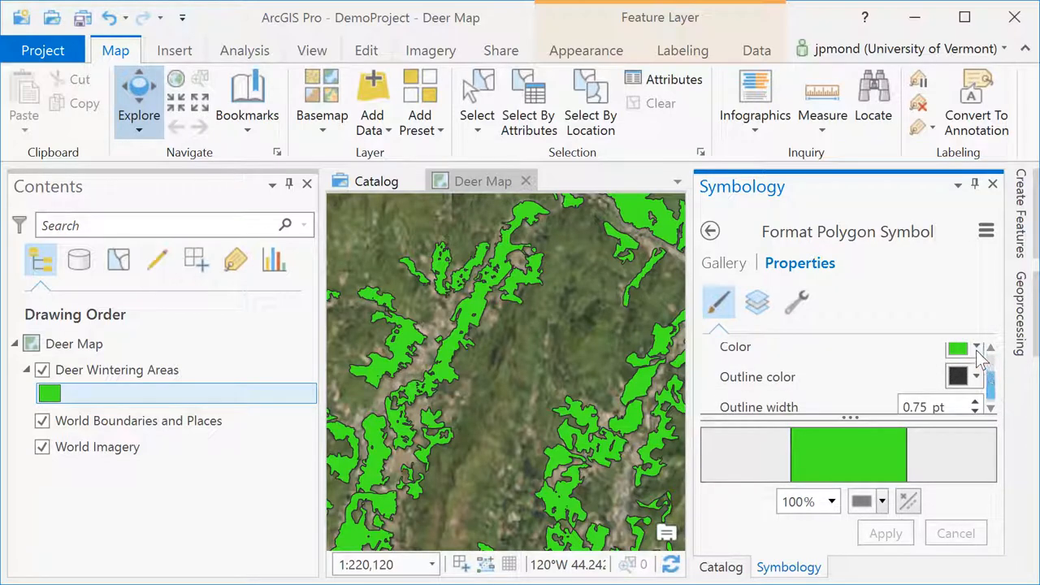
left_click(975, 349)
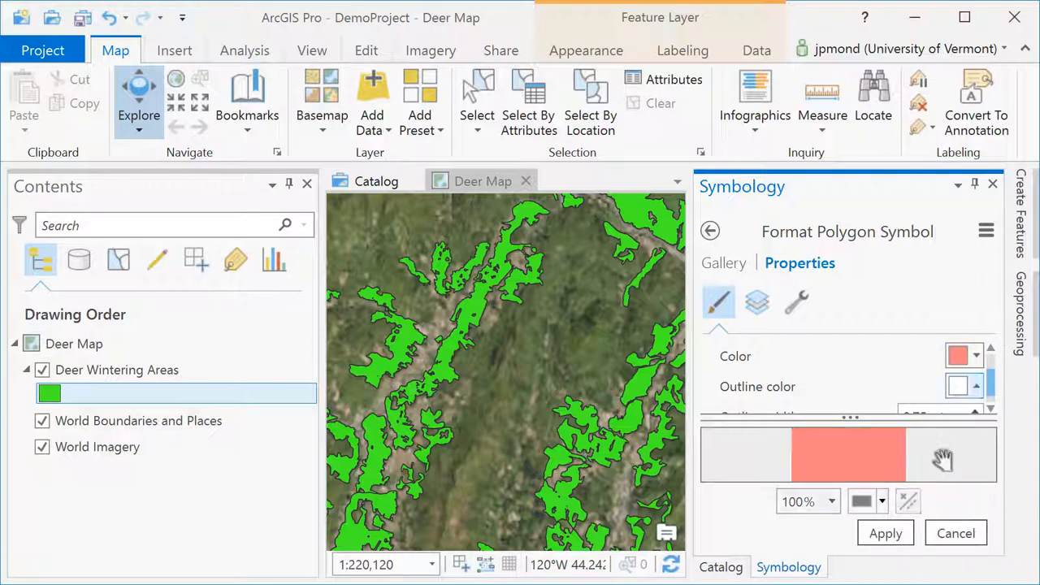
left_click(884, 533)
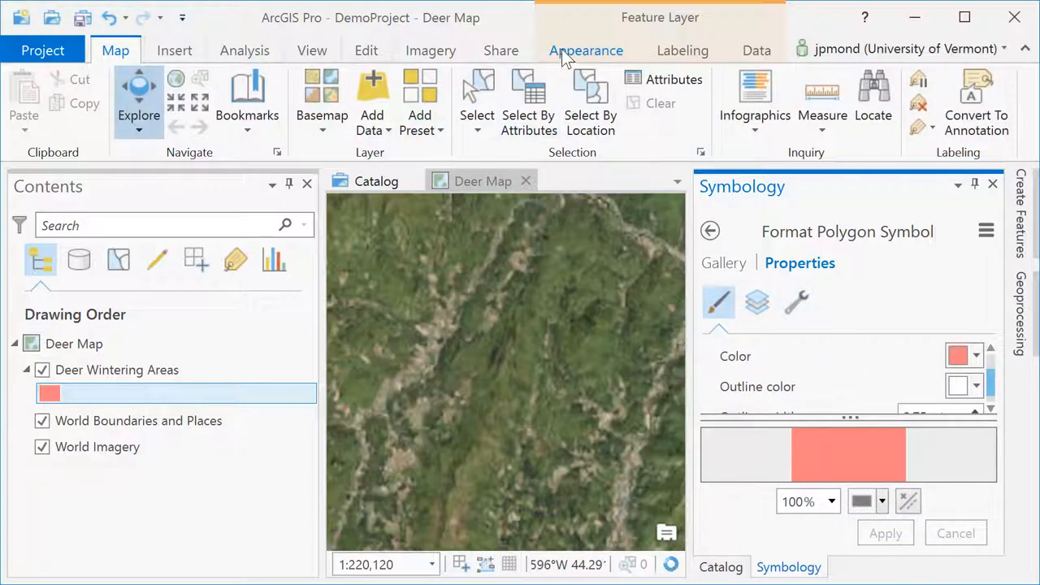
left_click(585, 51)
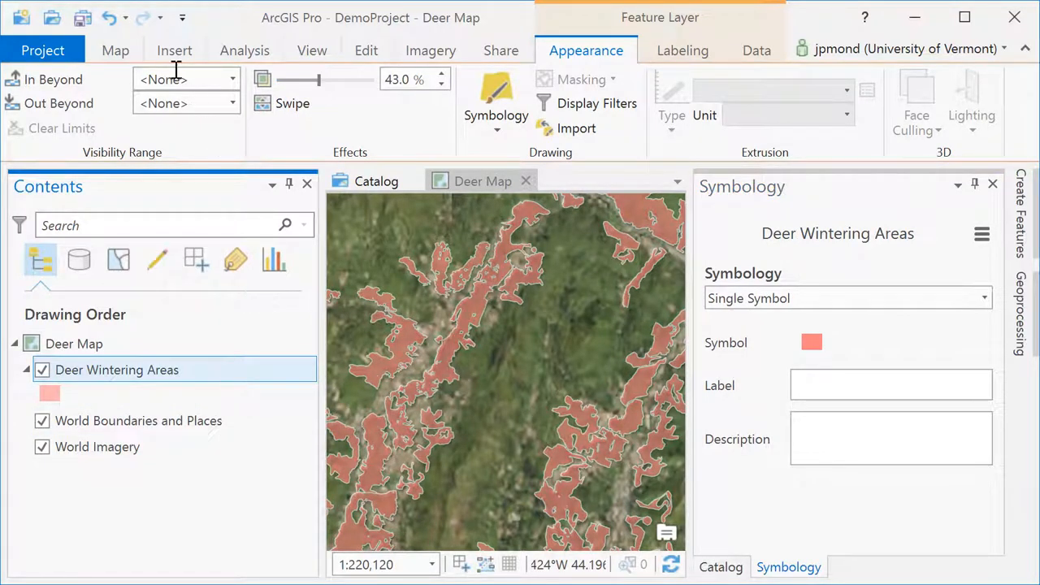
Add a Letter portrait layout, Layout1, holding a map frame of the Deer Map.
left_click(174, 49)
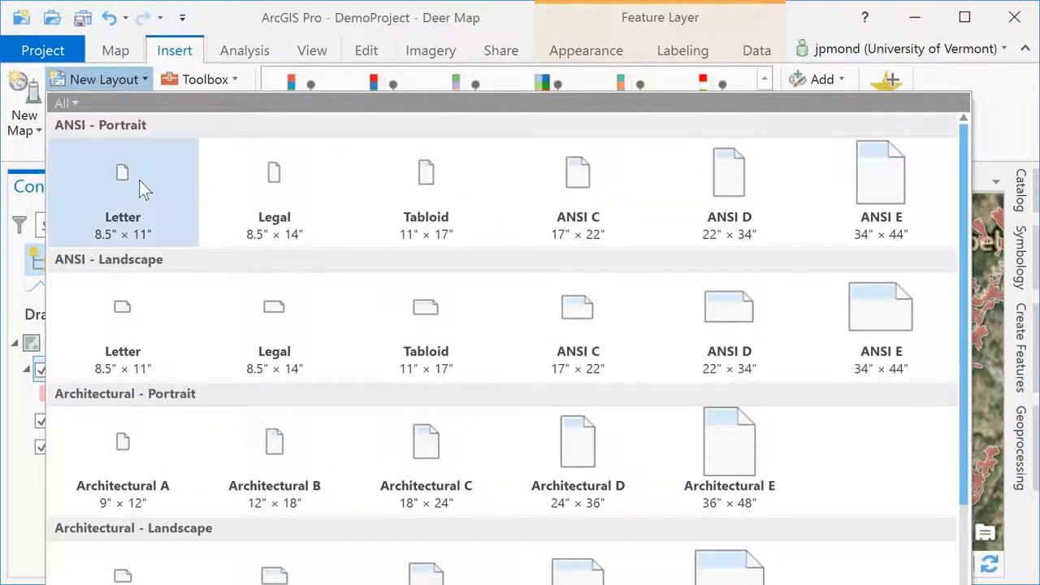
left_click(124, 173)
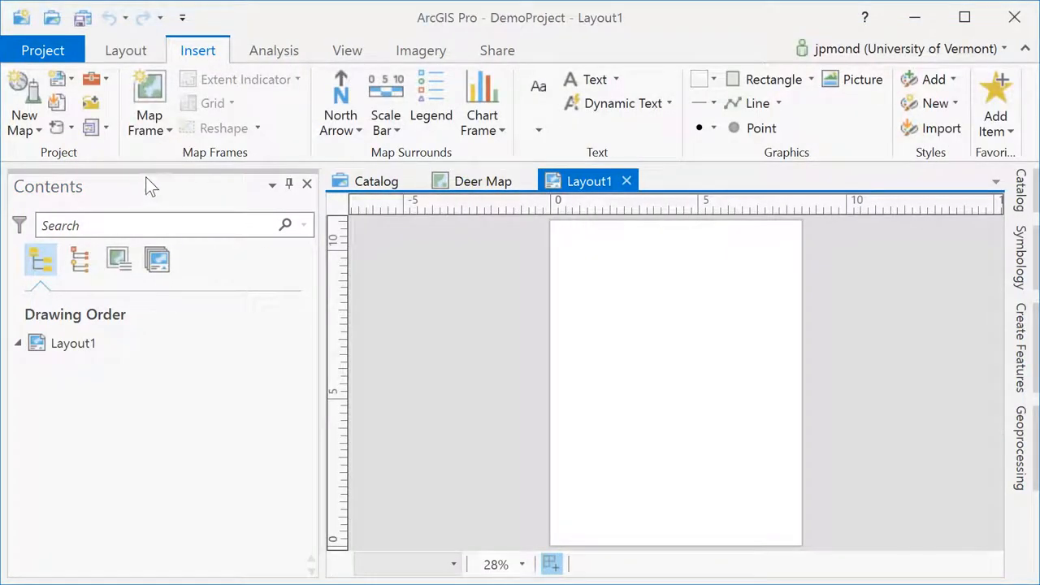
left_click(149, 105)
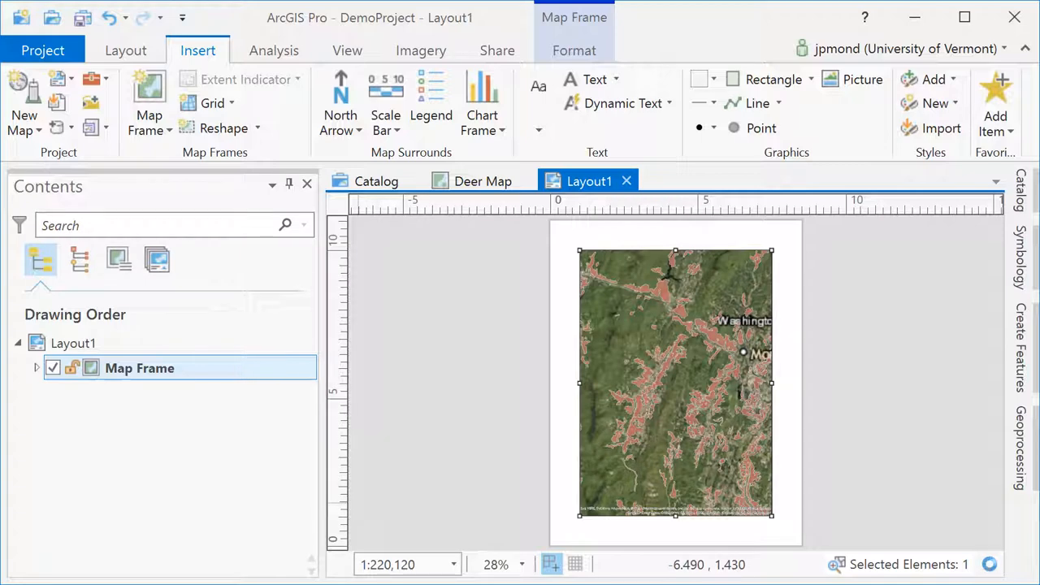
left_click(483, 181)
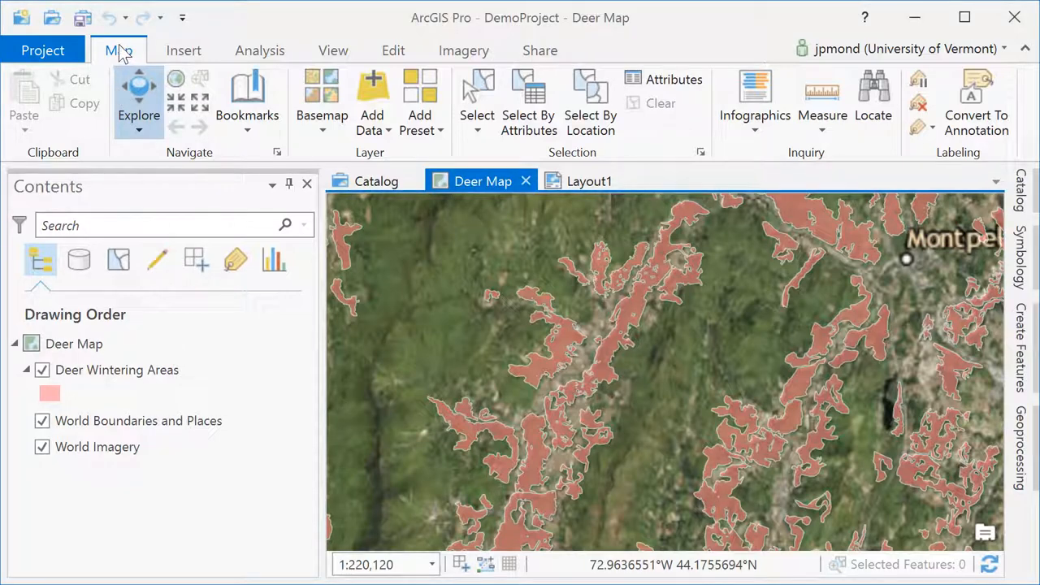
Insert a new 3D scene (3D View) showing the topographic globe alongside Deer Map and Layout1.
left_click(182, 50)
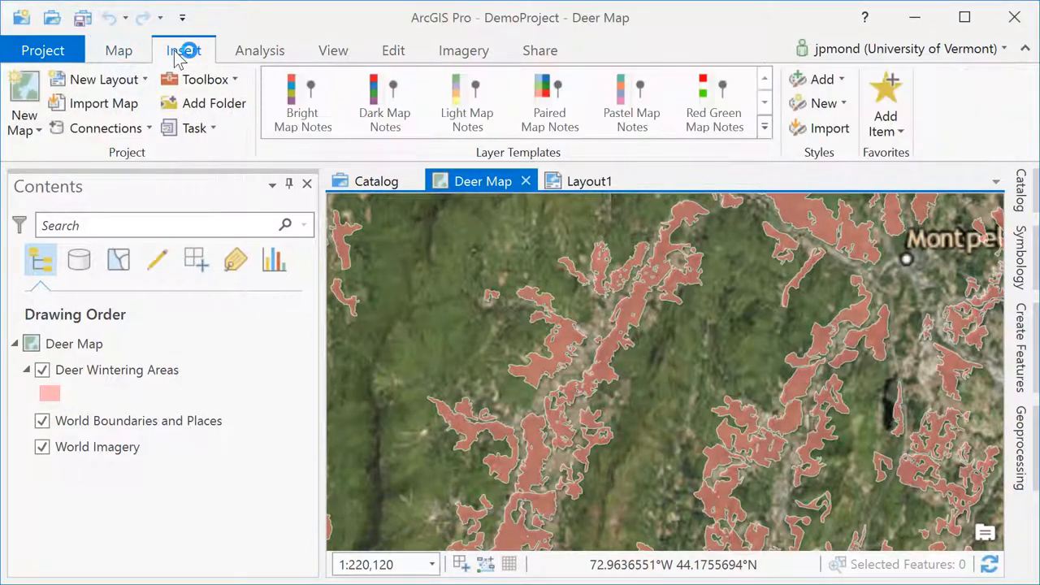
left_click(39, 130)
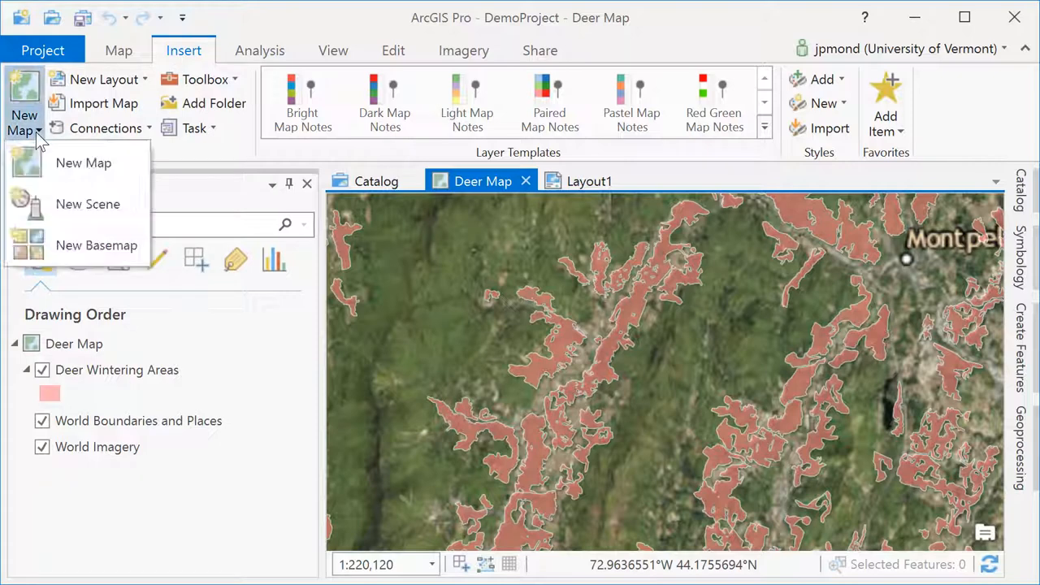
mouse_move(88, 205)
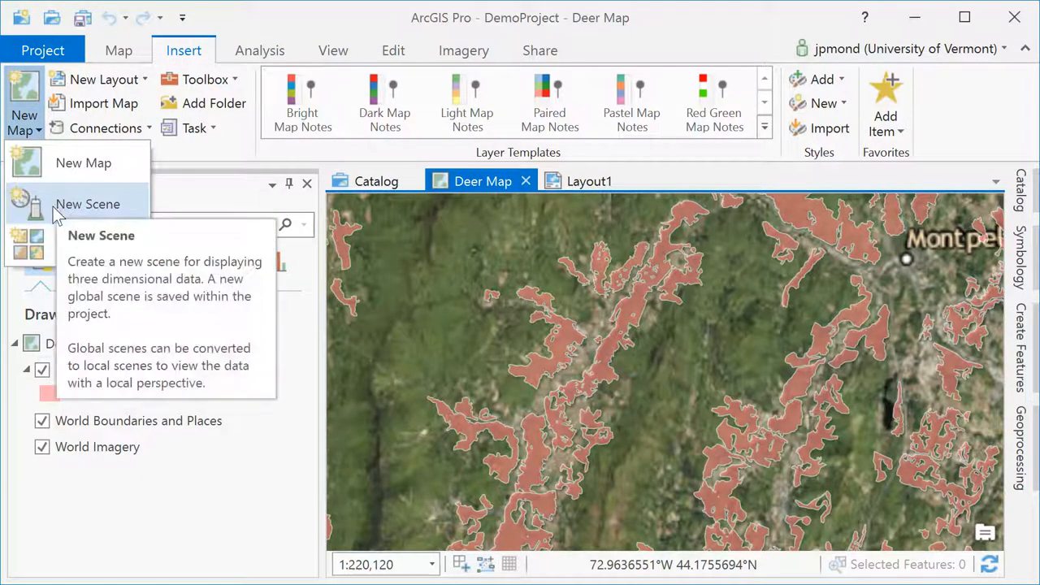
left_click(88, 205)
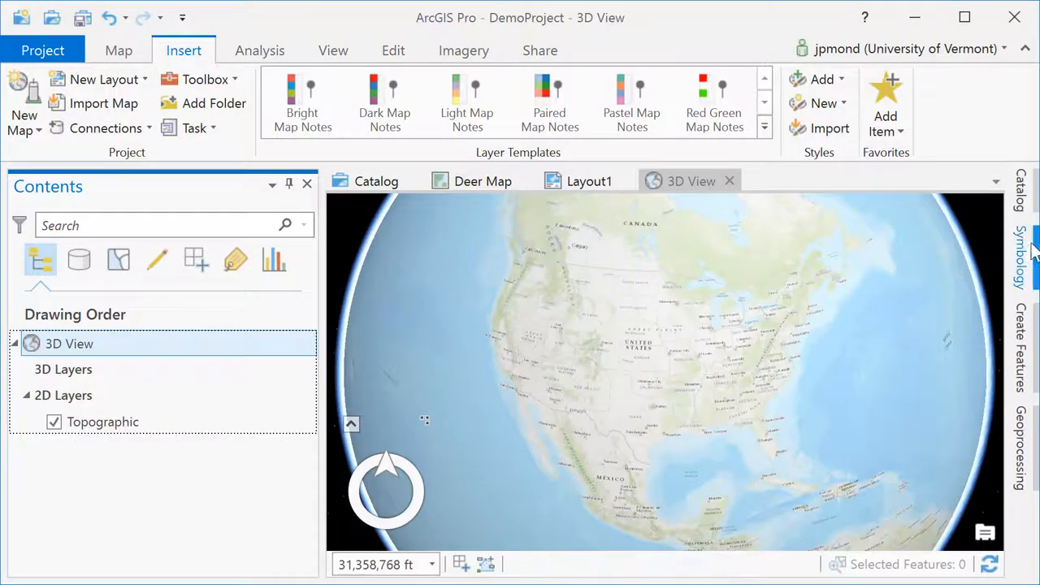
From Catalog Folders > DemoProject, add the dsm_2014_shelburne.tif elevation raster to Scene1.
left_click(1020, 195)
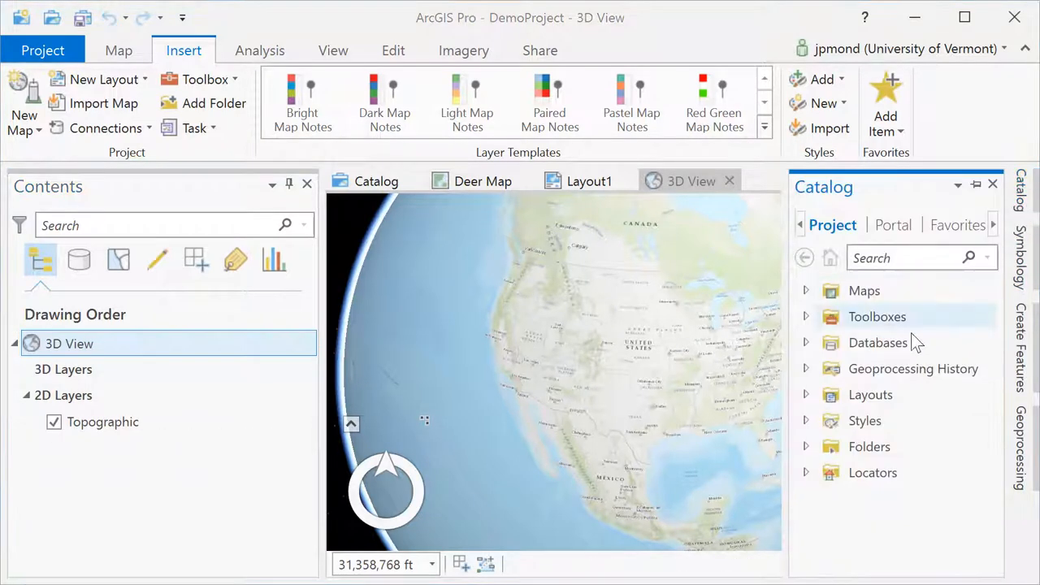
left_click(806, 446)
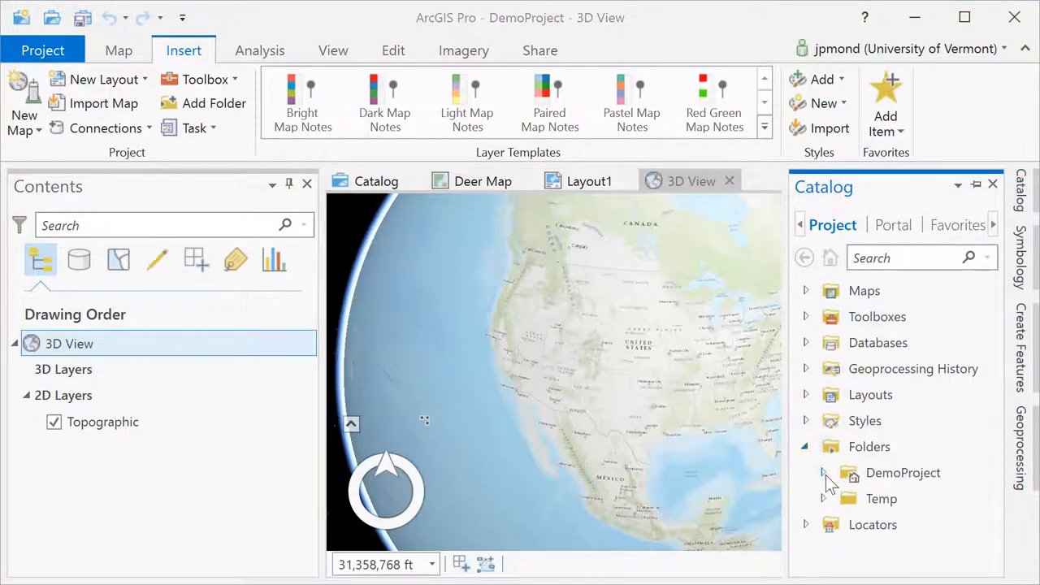
left_click(822, 471)
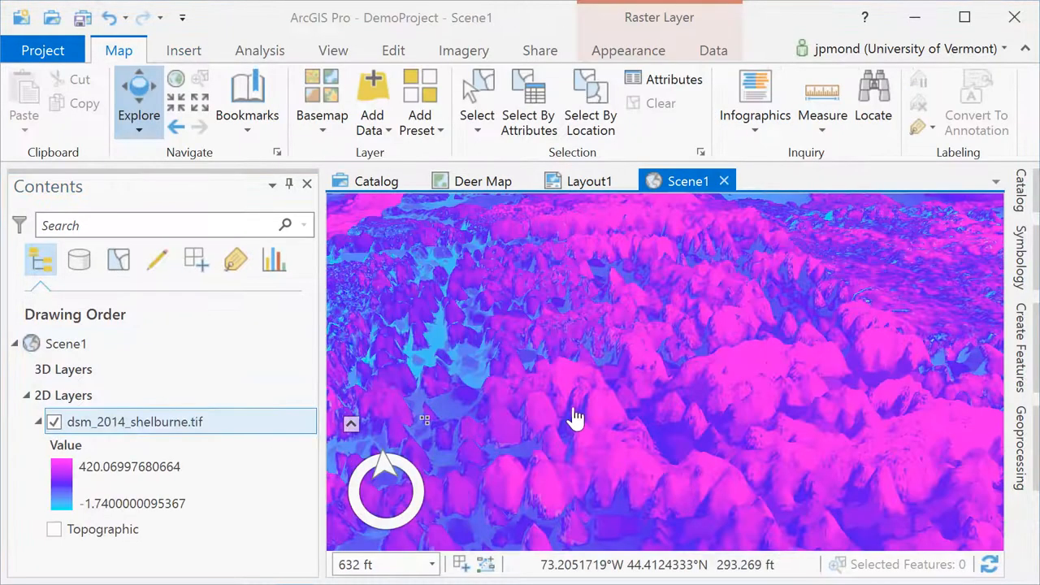
left_click_drag(575, 419, 666, 398)
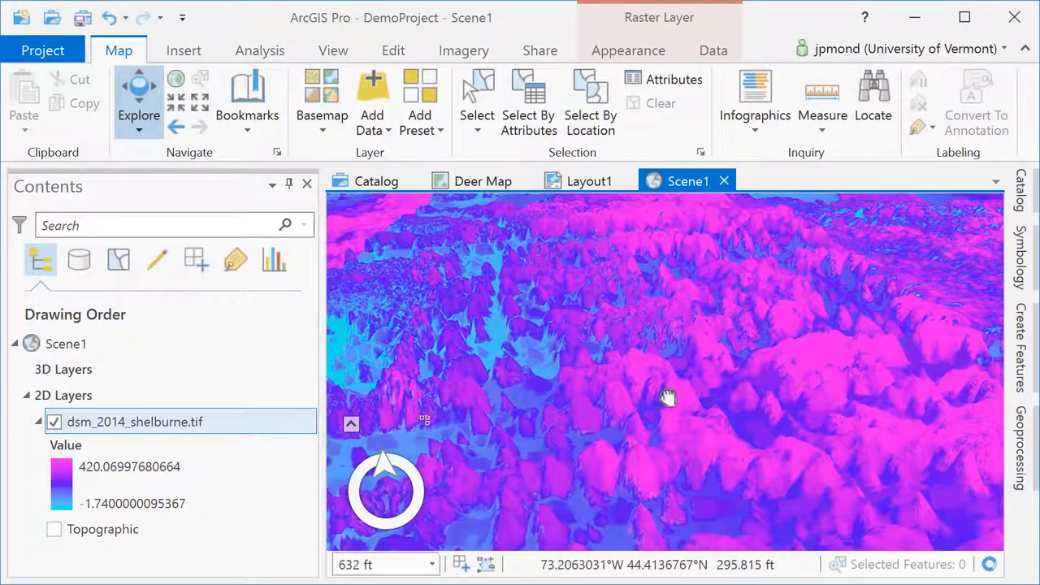